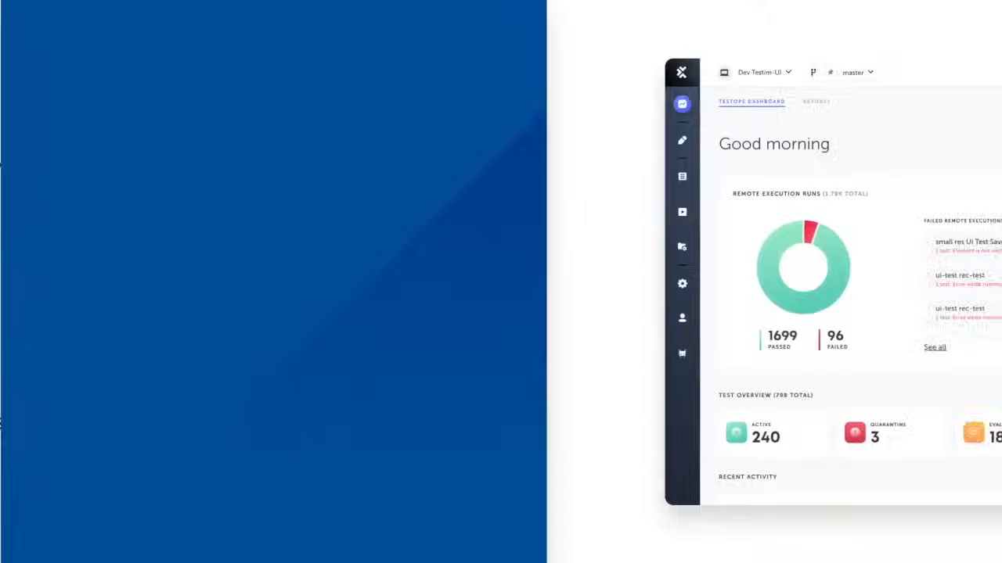
Switch to Reports and view the run charts: 99.31% passed, 462 running tests
{"action": "left_click", "coordinate": [815, 101]}
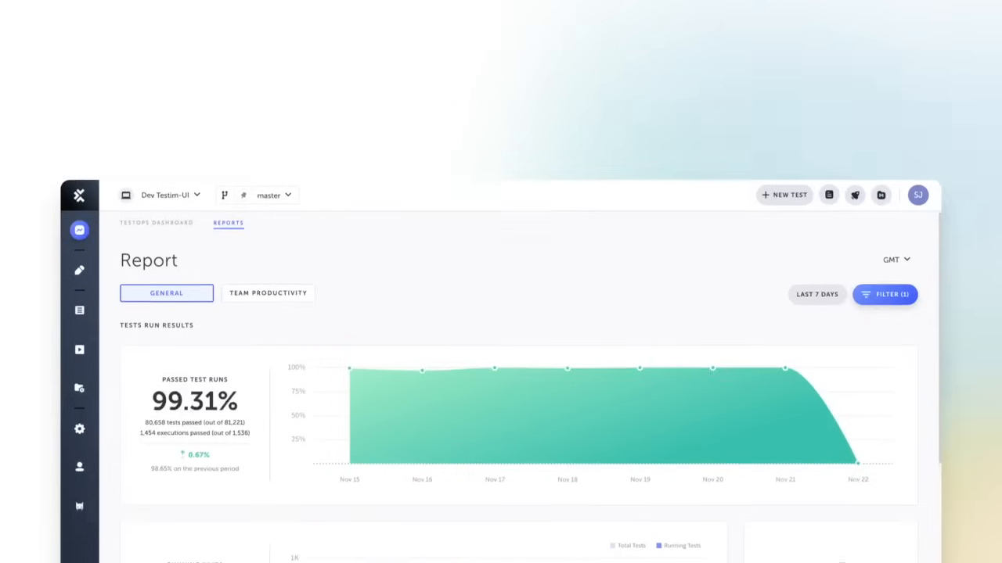
{"action": "scroll", "scroll_direction": "down", "scroll_amount": 3}
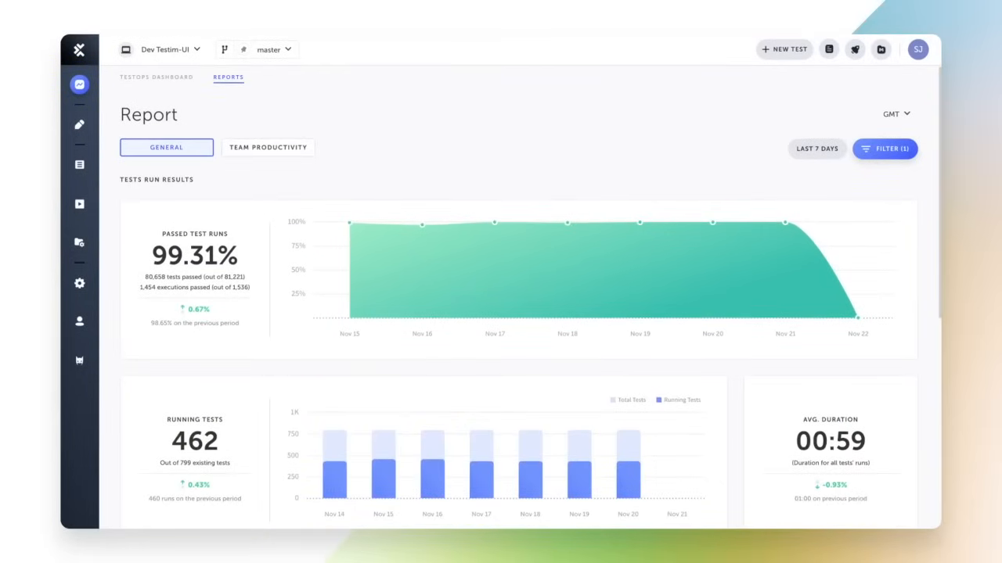